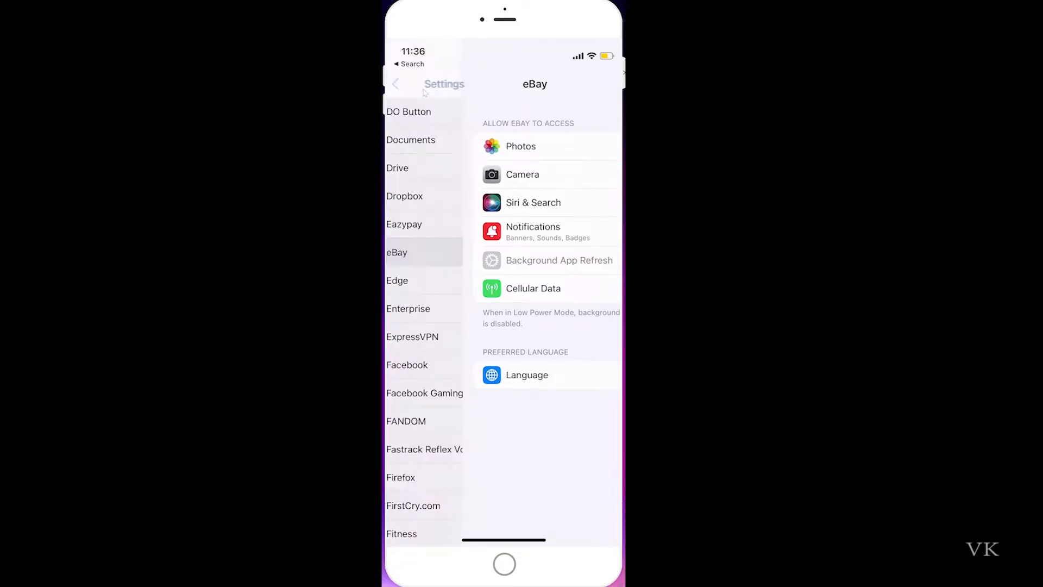
Return to the main Settings list and go to the Battery page.
left_click(405, 83)
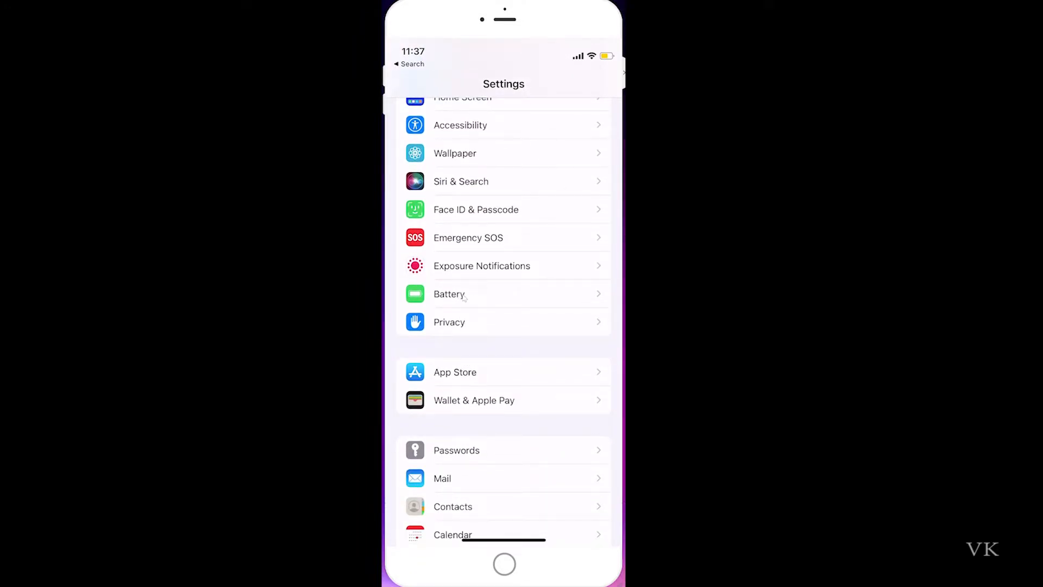
left_click(449, 294)
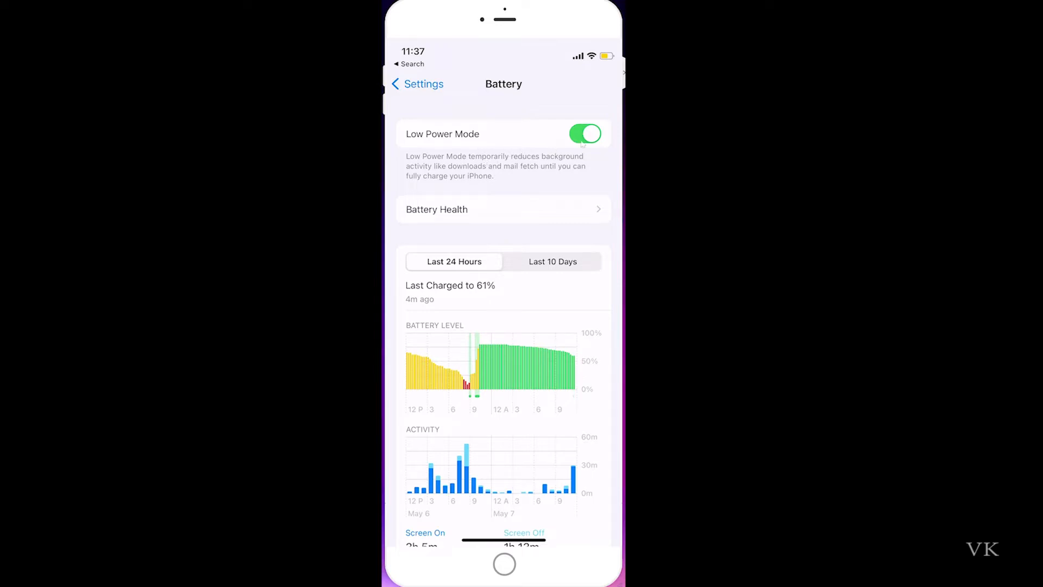
Switch Low Power Mode off, then return to eBay's settings page in the app list.
left_click(584, 133)
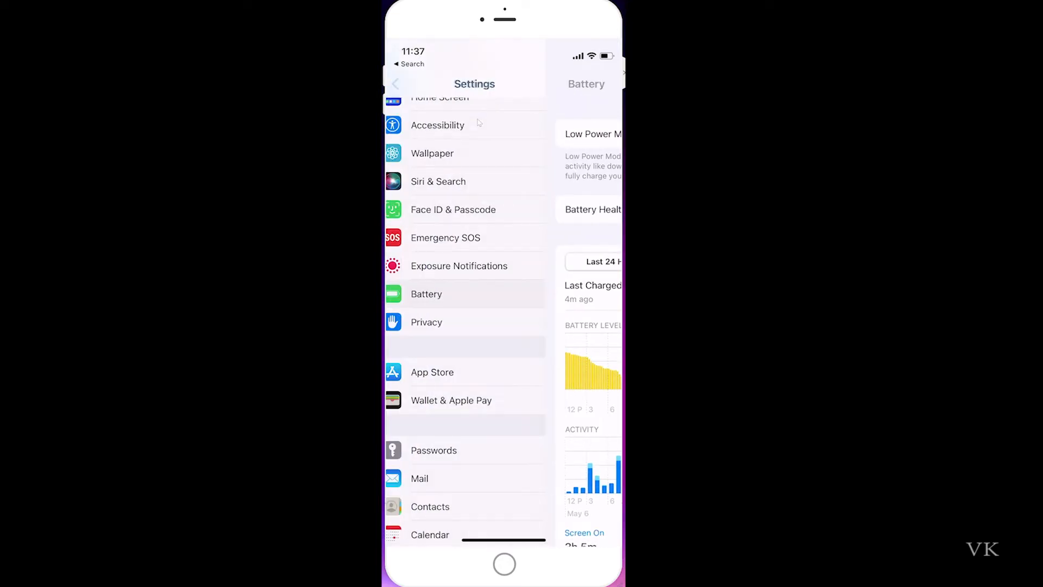
scroll("down", 3)
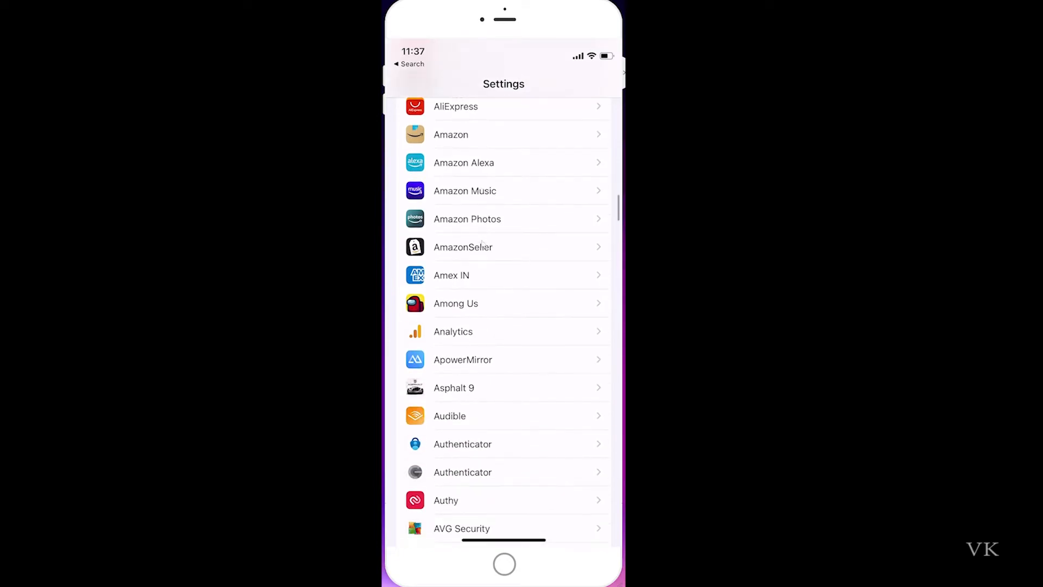
scroll("down", 3)
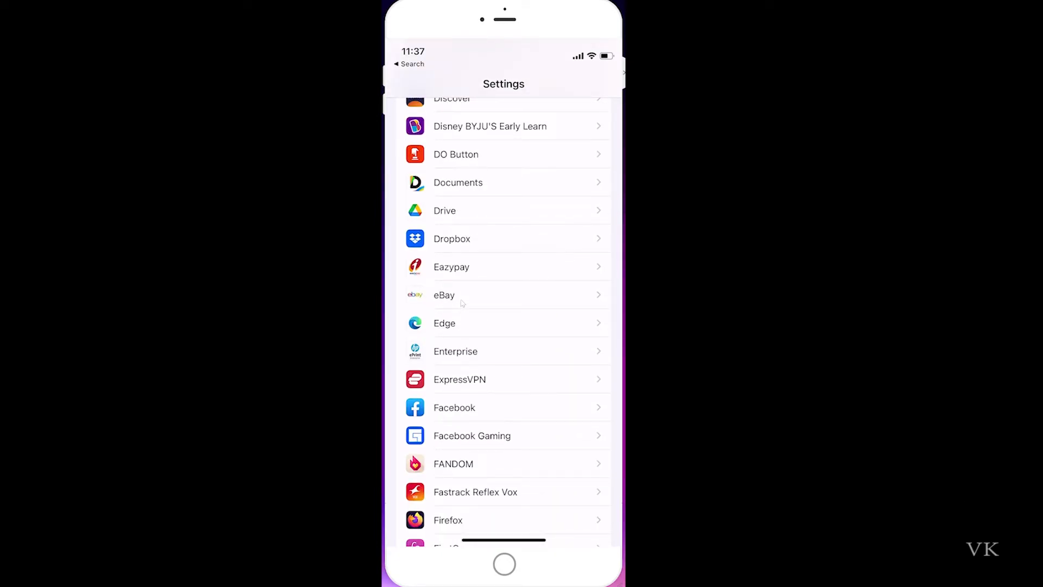
left_click(443, 295)
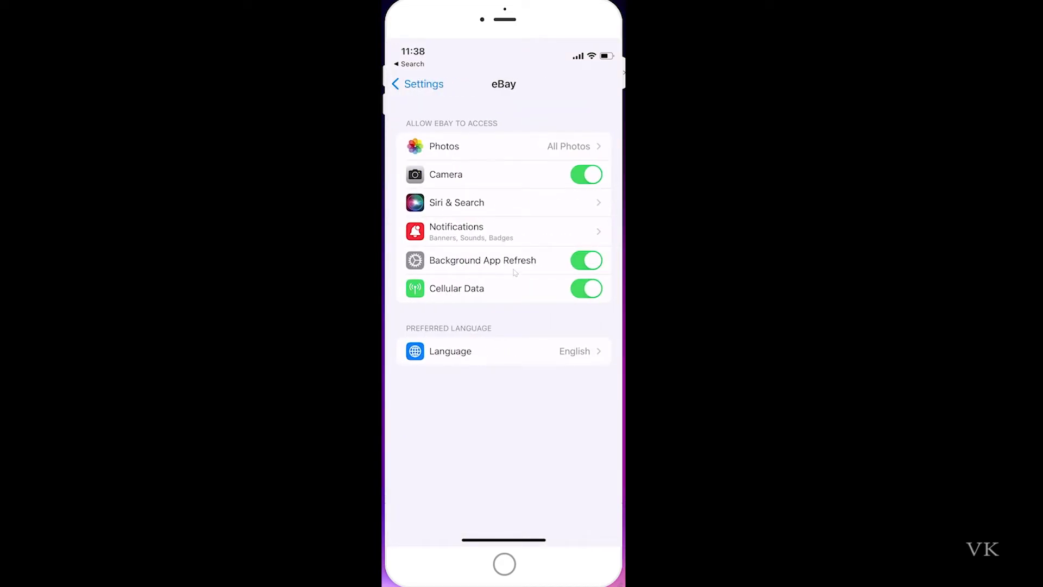
Toggle eBay's Background App Refresh off and back on, leaving it enabled.
left_click(586, 260)
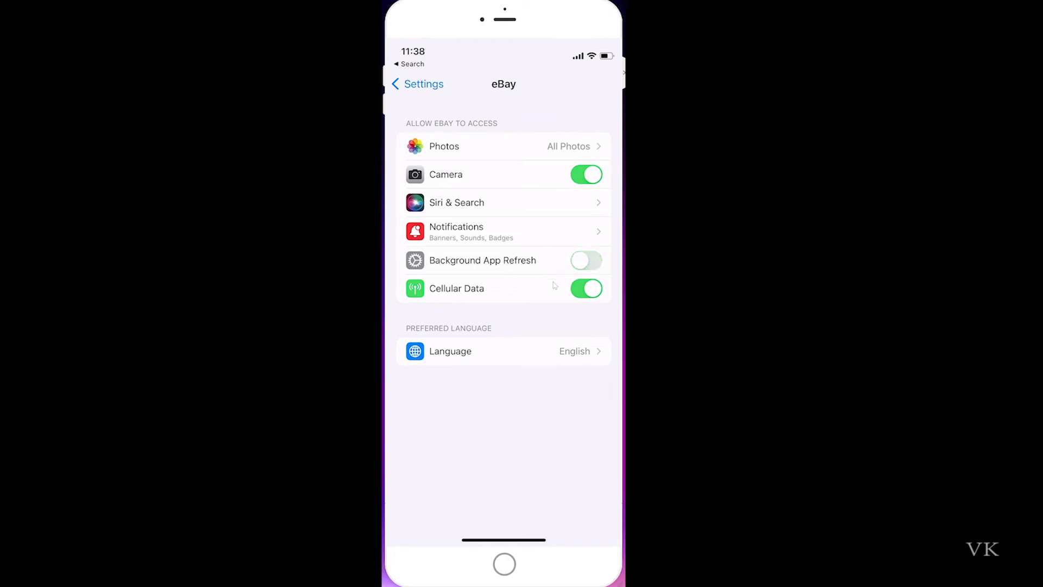
left_click(585, 259)
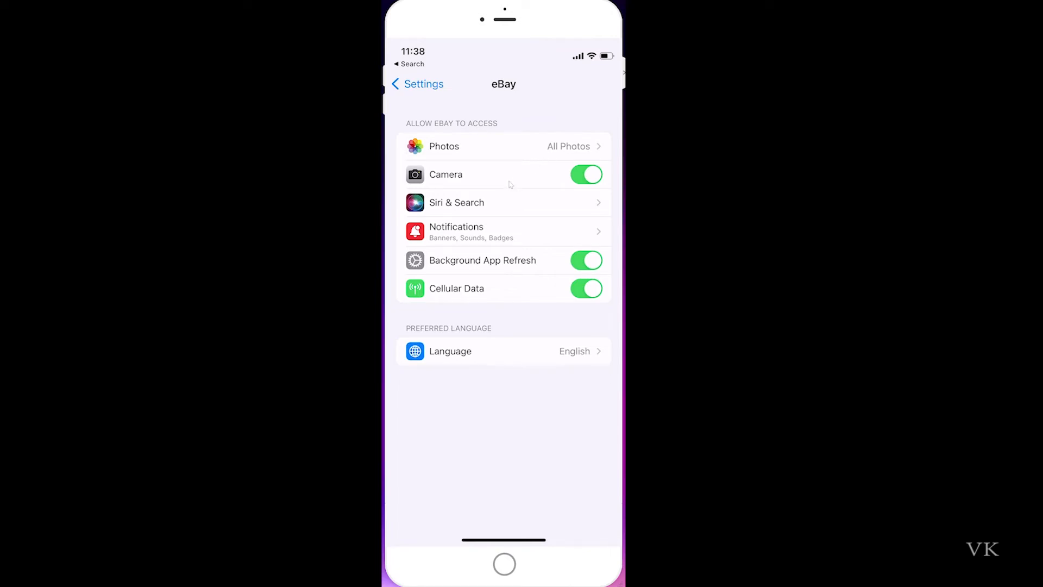
mouse_move(540, 239)
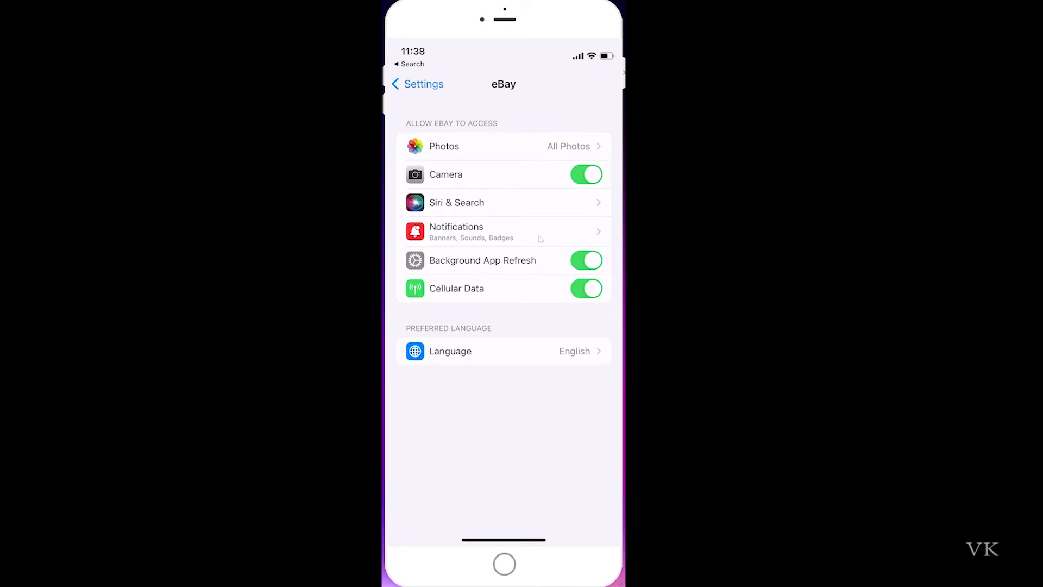
mouse_move(511, 283)
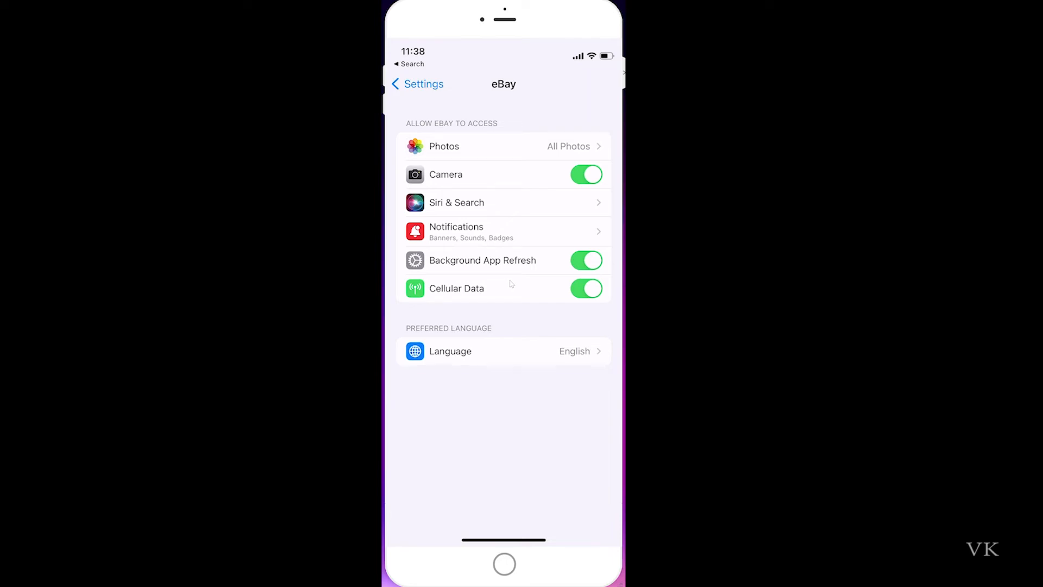